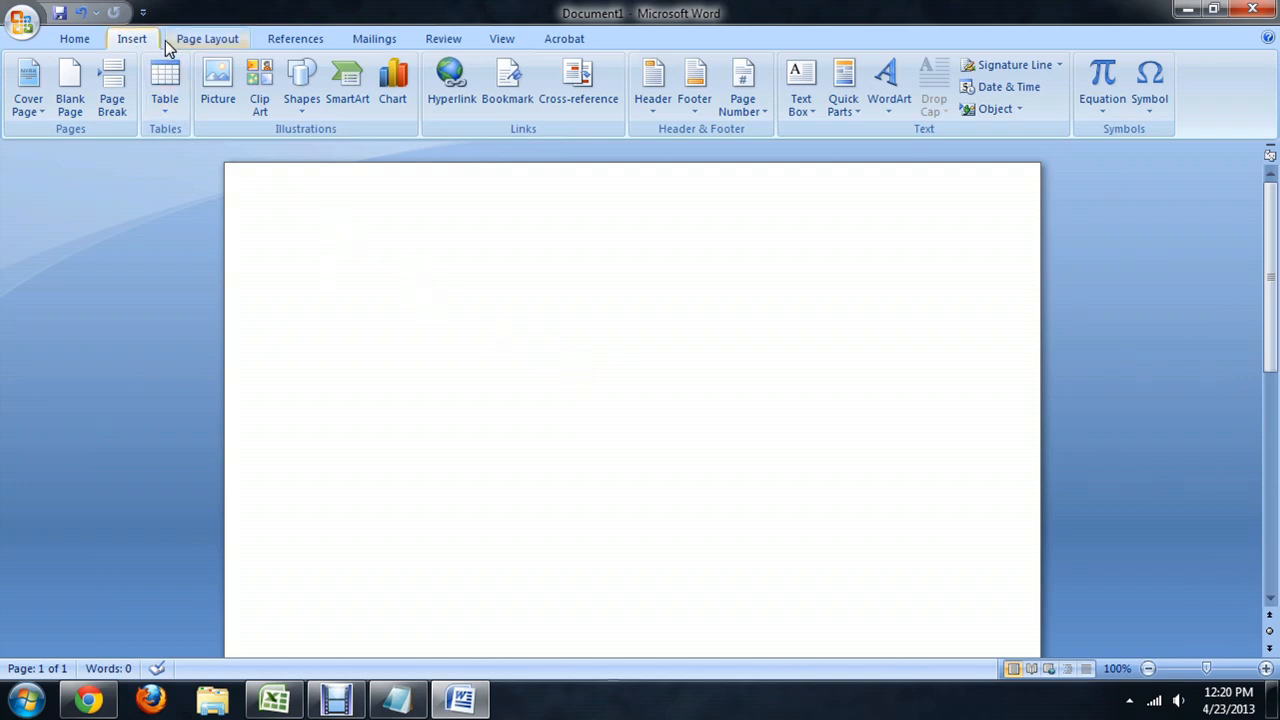
pyautogui.moveTo(1150, 90)
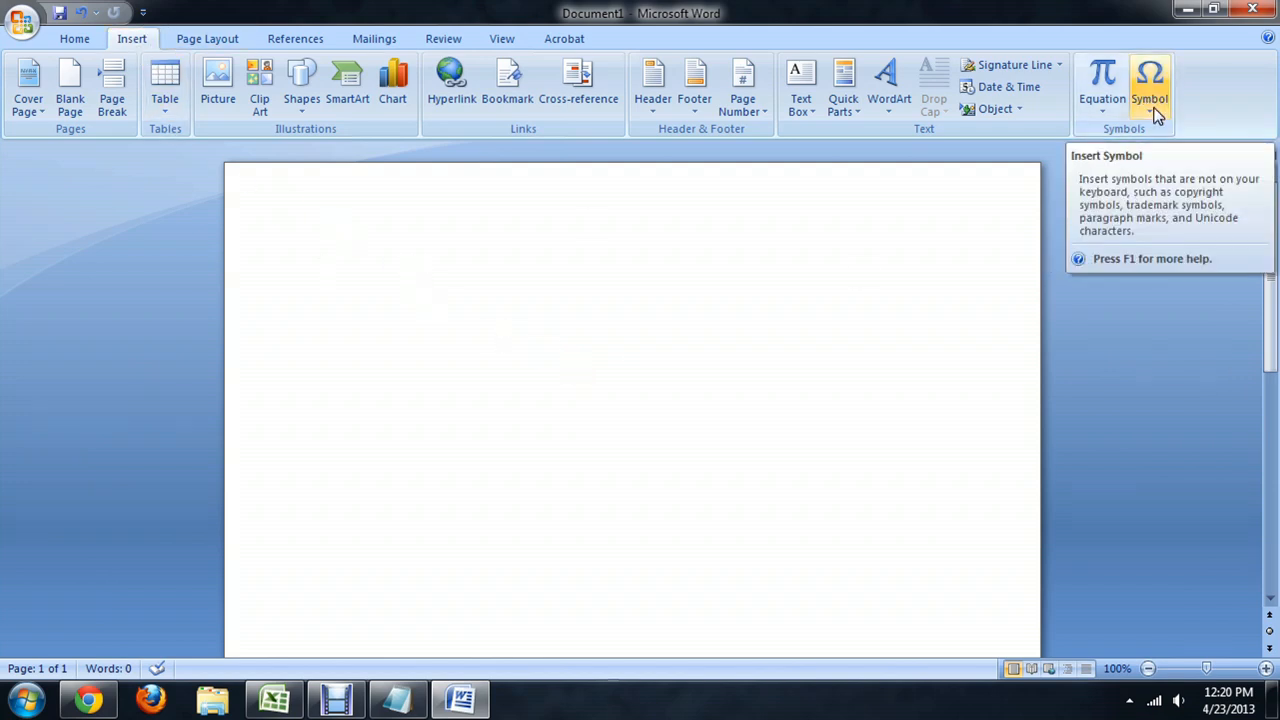
# Open the Symbol gallery from the Insert tab.
pyautogui.click(1149, 85)
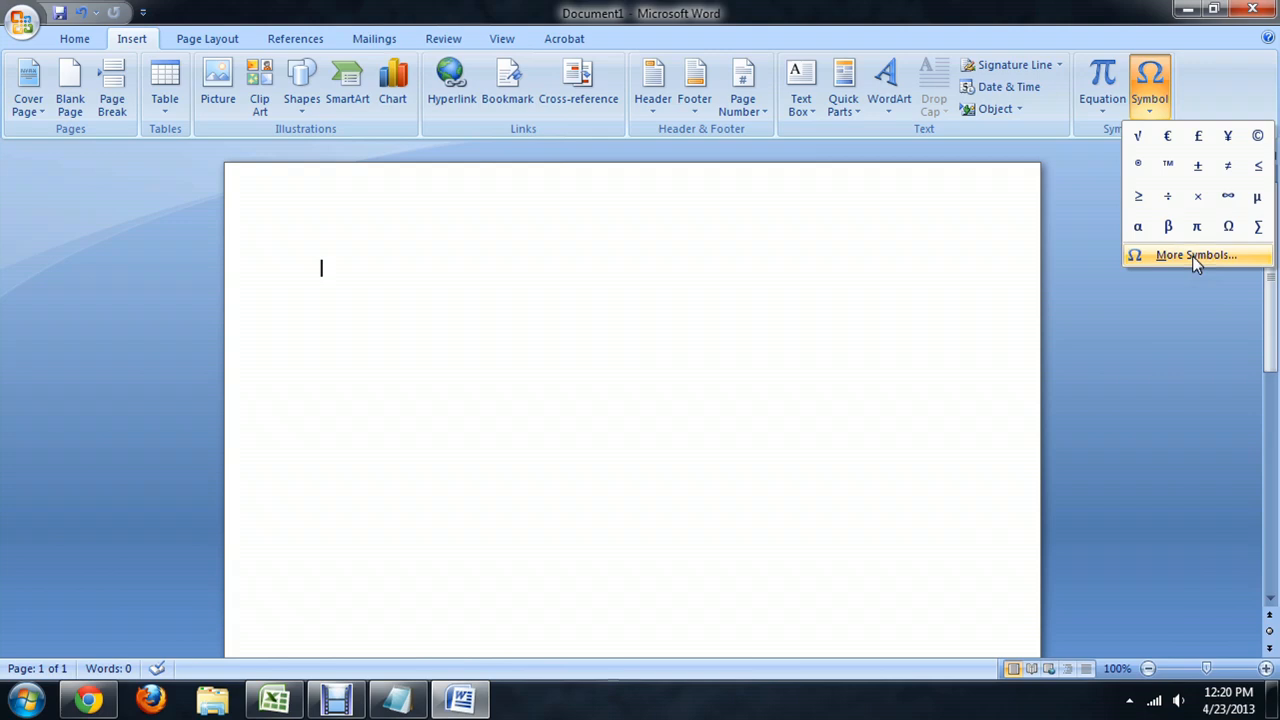
pyautogui.moveTo(1228, 226)
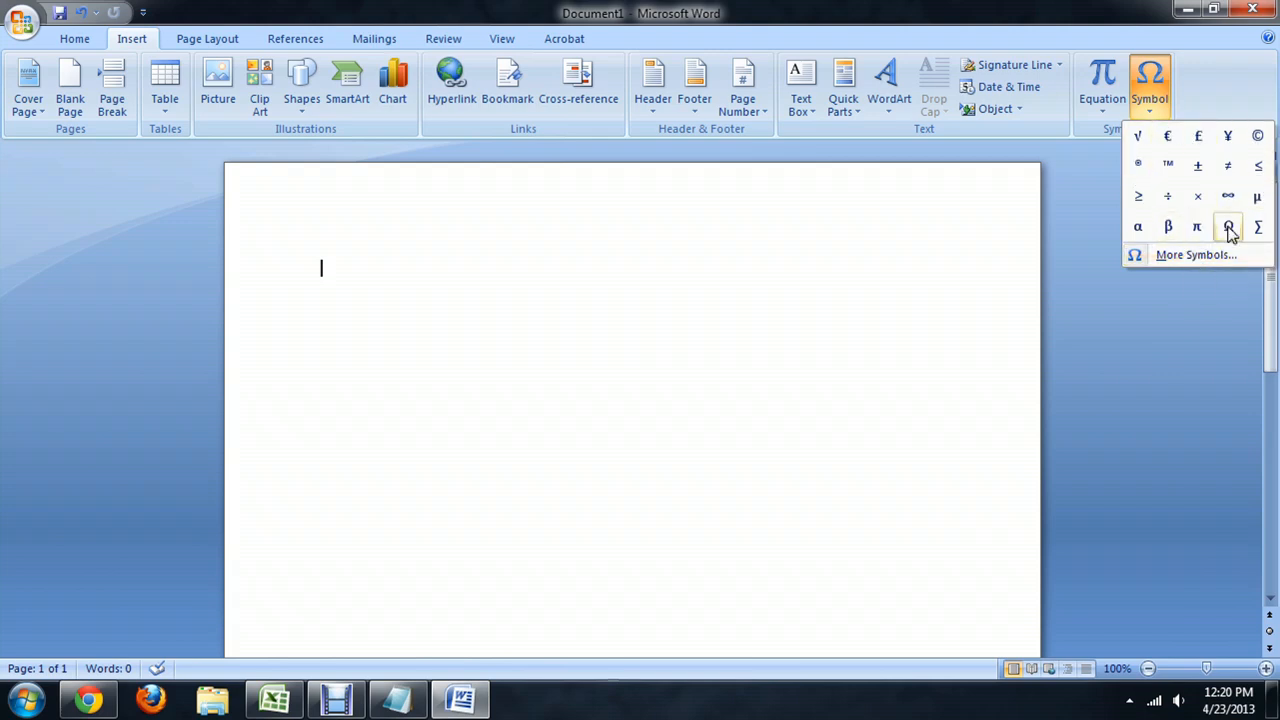
pyautogui.moveTo(1167, 196)
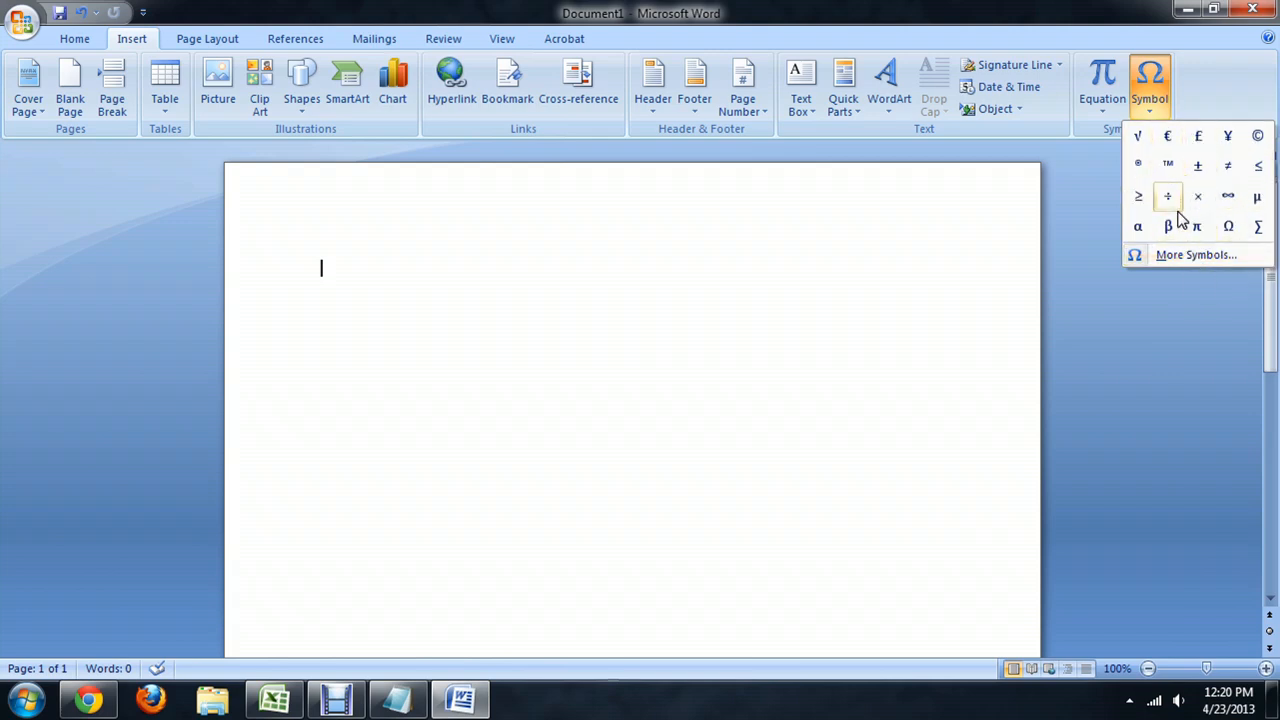
pyautogui.moveTo(1137, 136)
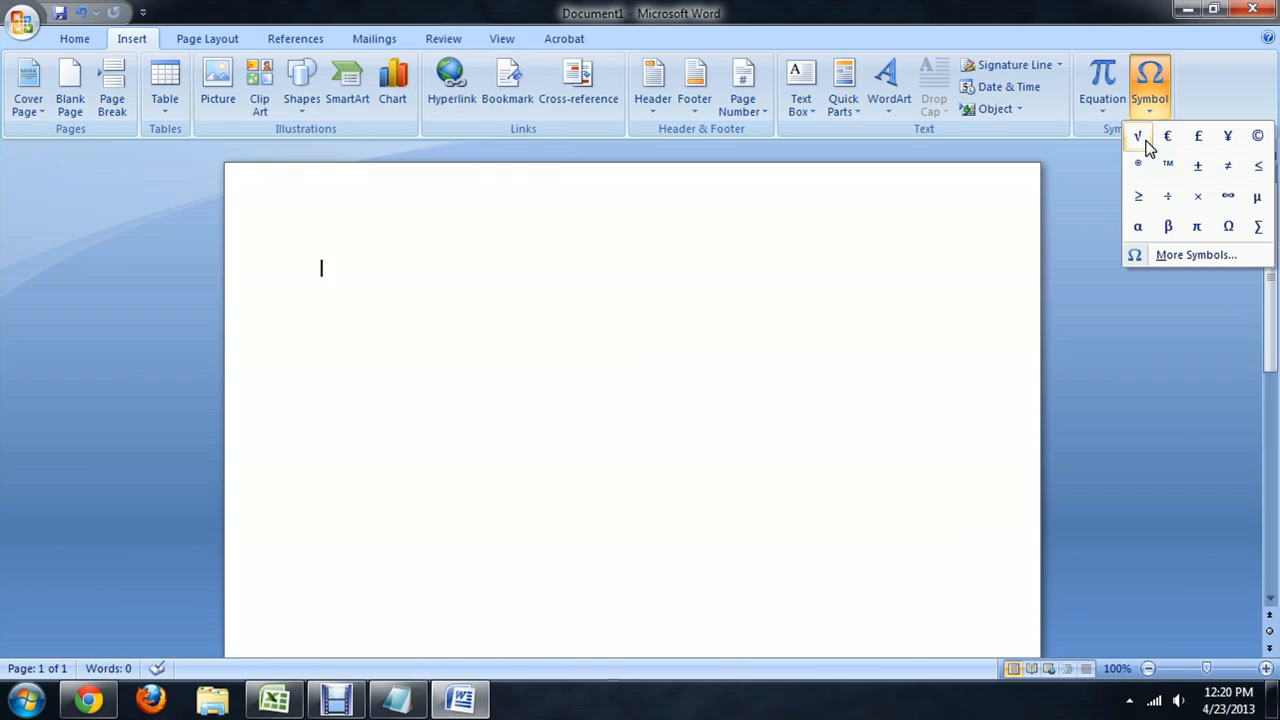
pyautogui.moveTo(1196, 254)
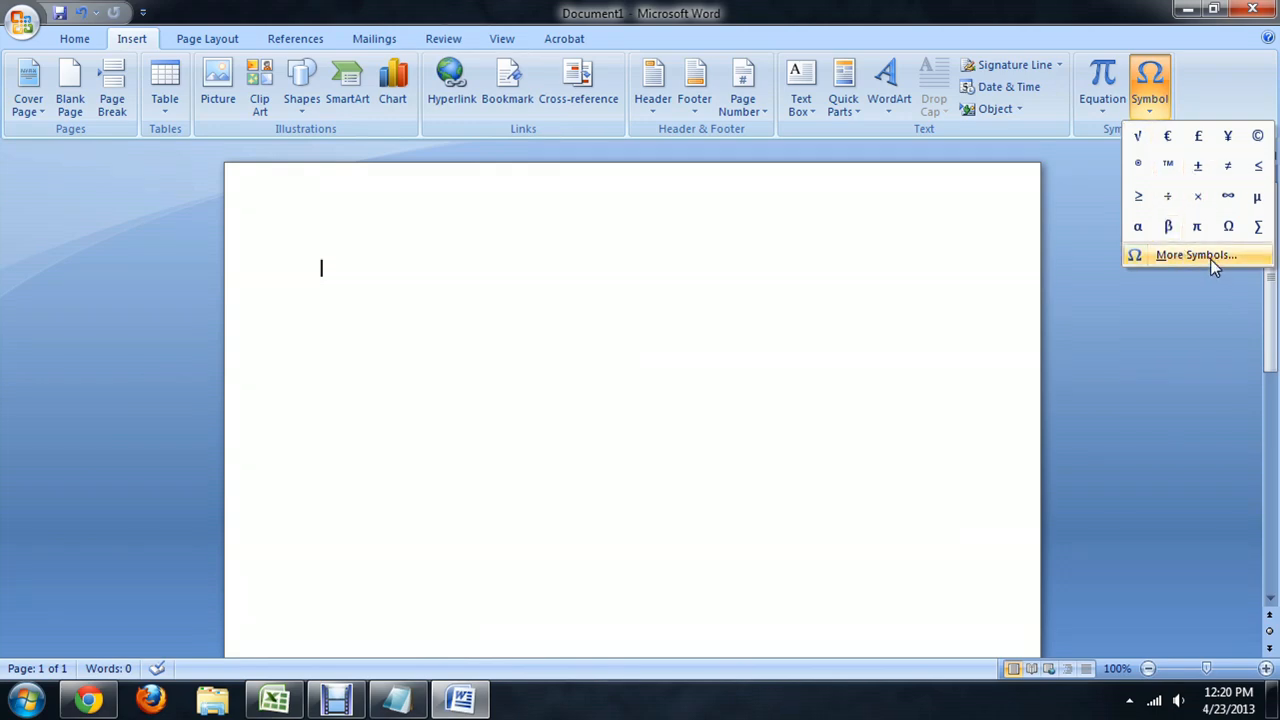
# Insert the square root sign from the Mathematical Operators subset of More Symbols.
pyautogui.click(1196, 254)
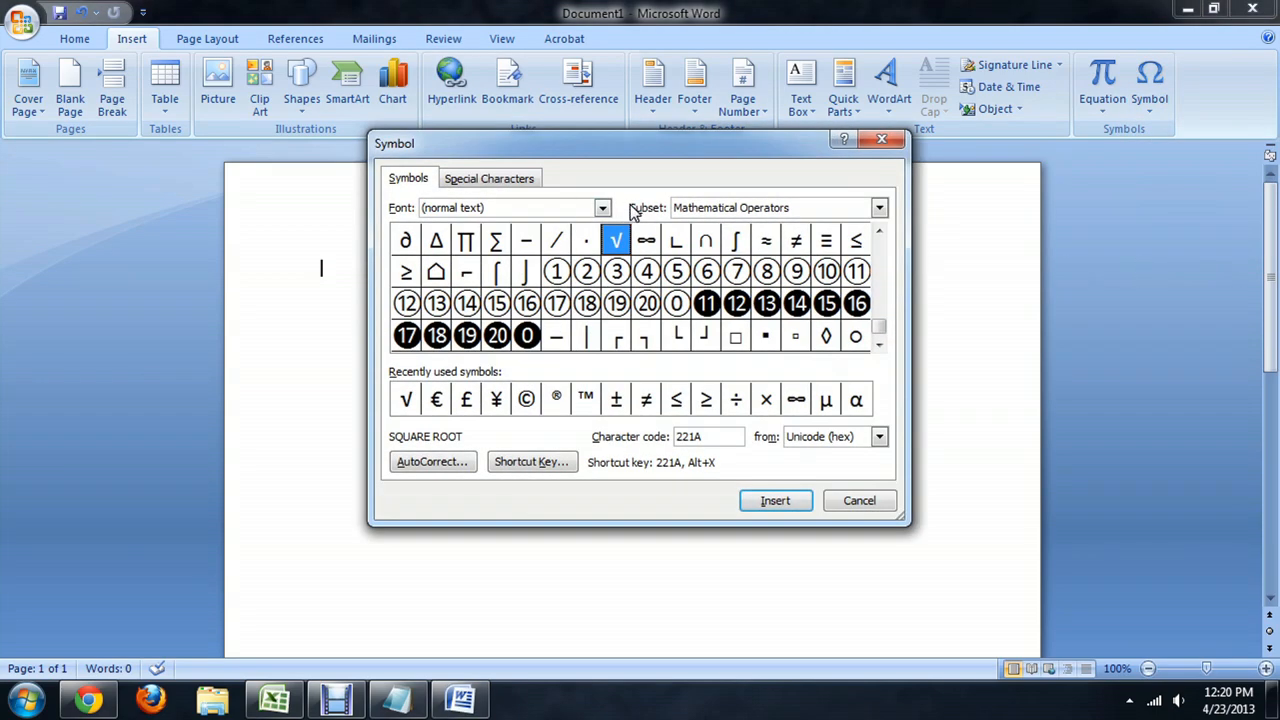
pyautogui.click(878, 207)
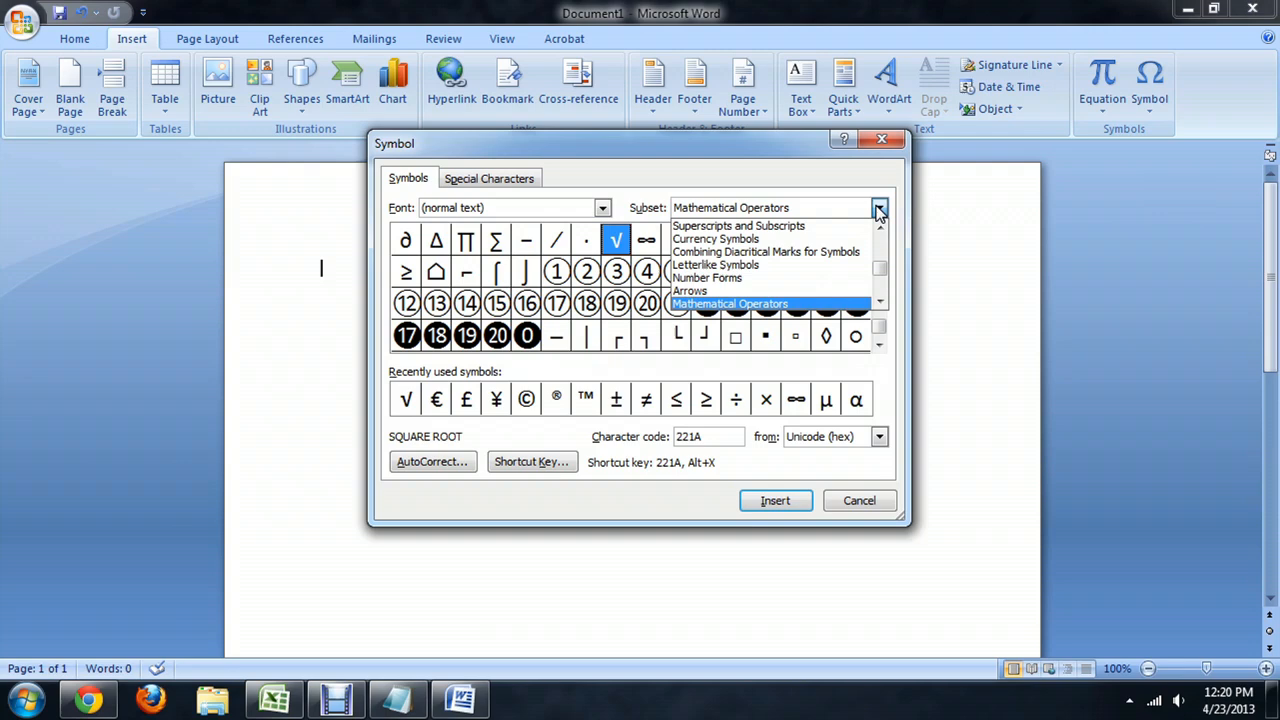
pyautogui.click(729, 303)
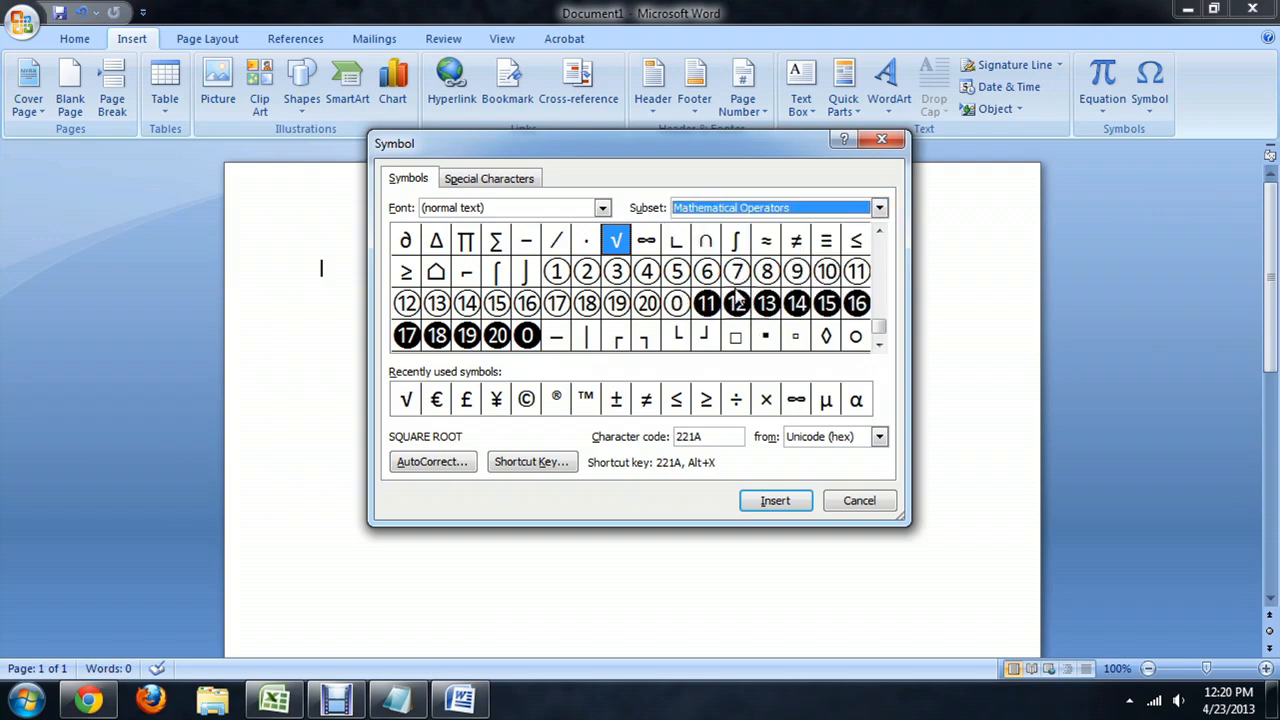
pyautogui.moveTo(616, 240)
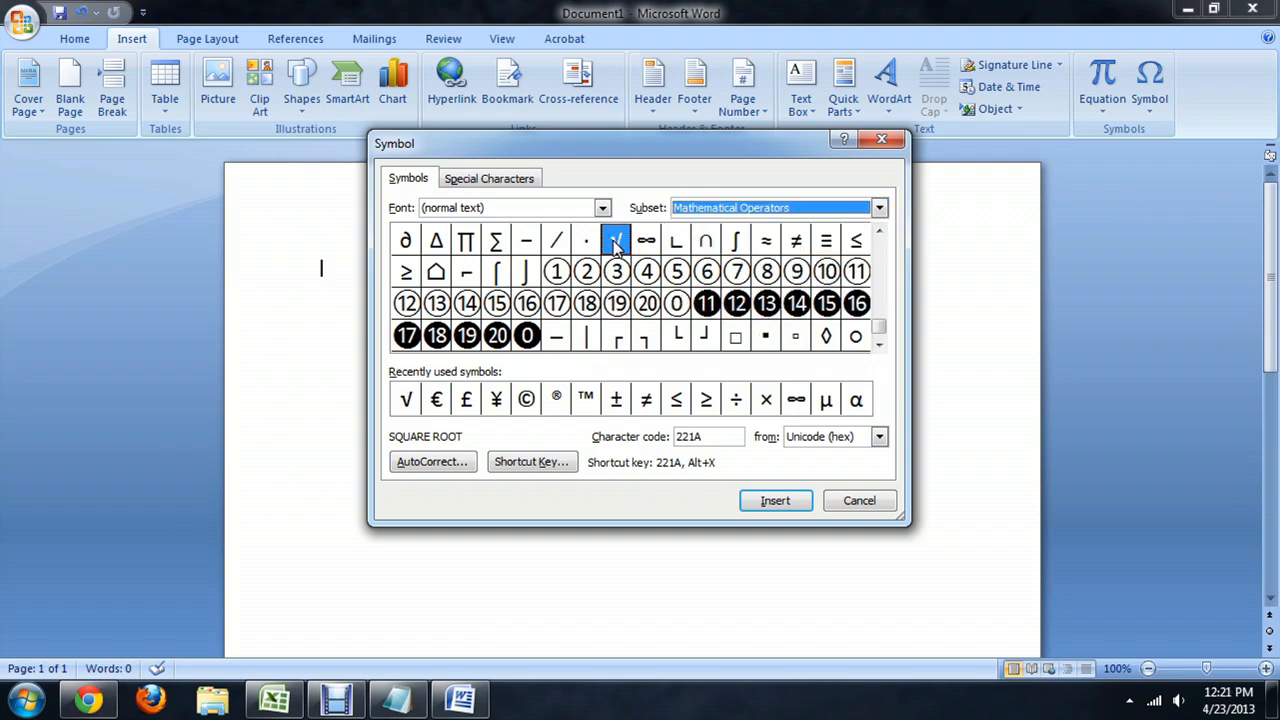
pyautogui.click(878, 207)
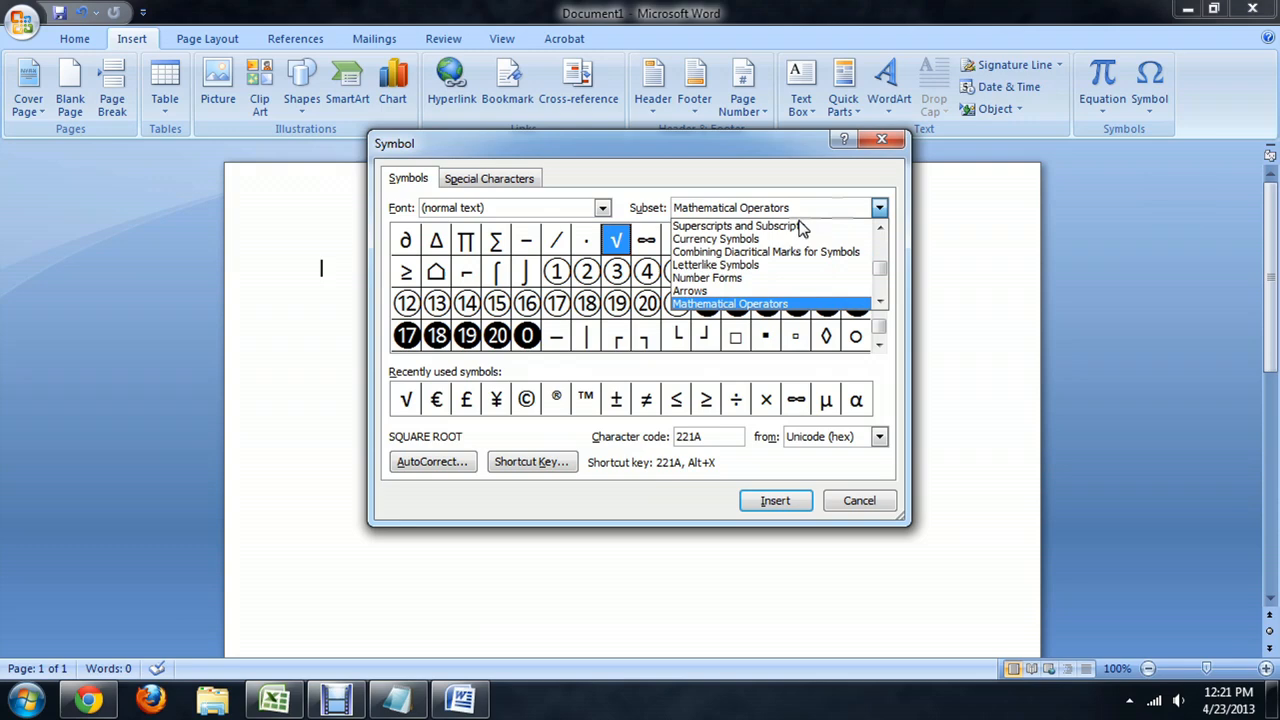
pyautogui.click(735, 225)
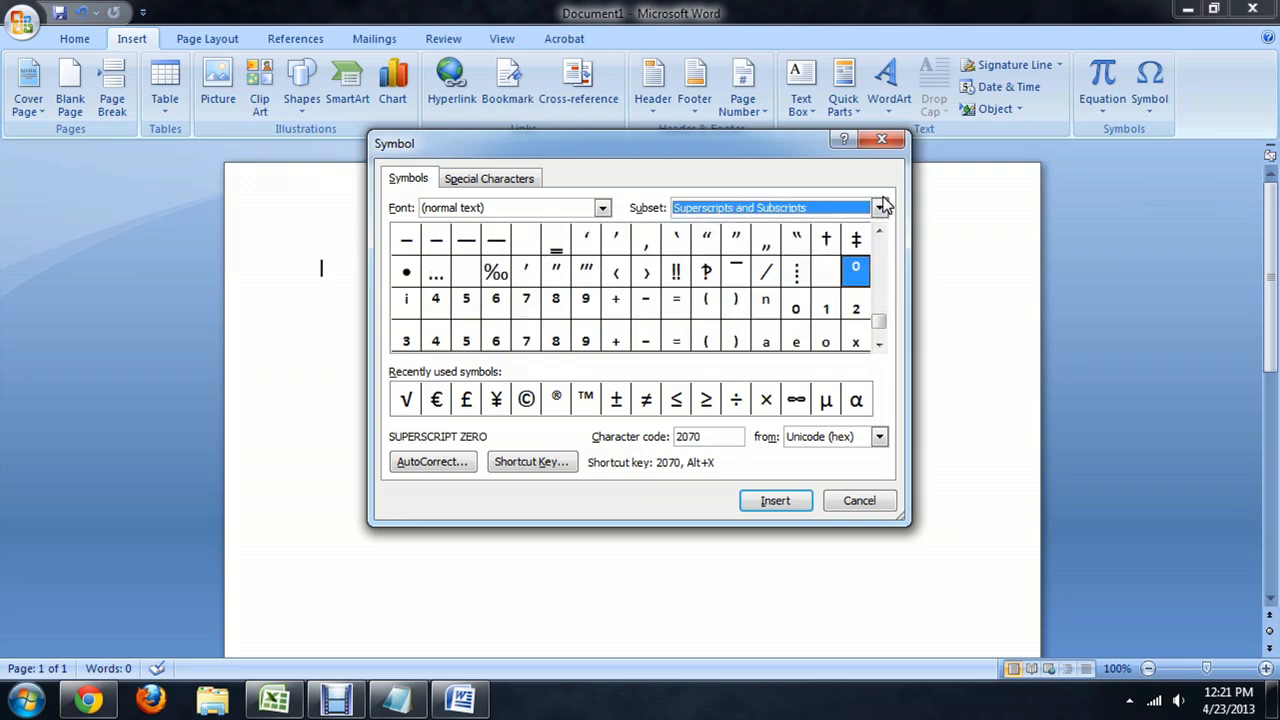
pyautogui.click(879, 207)
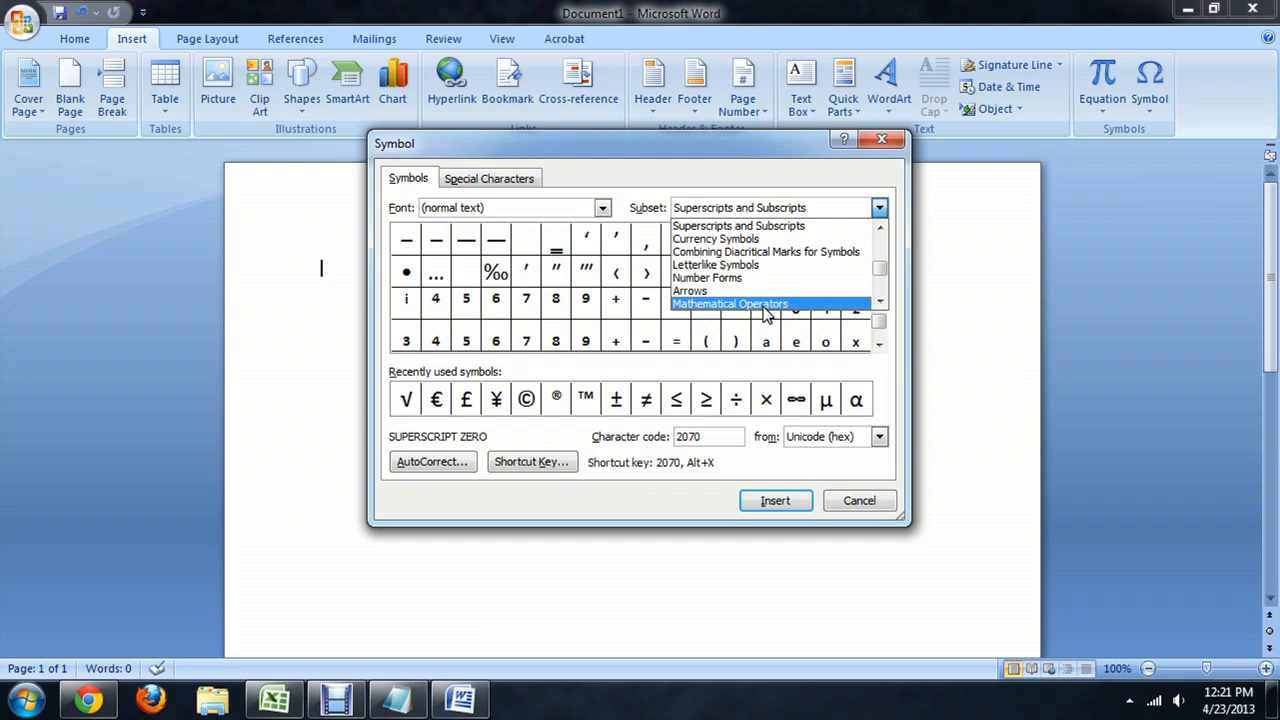
pyautogui.click(730, 303)
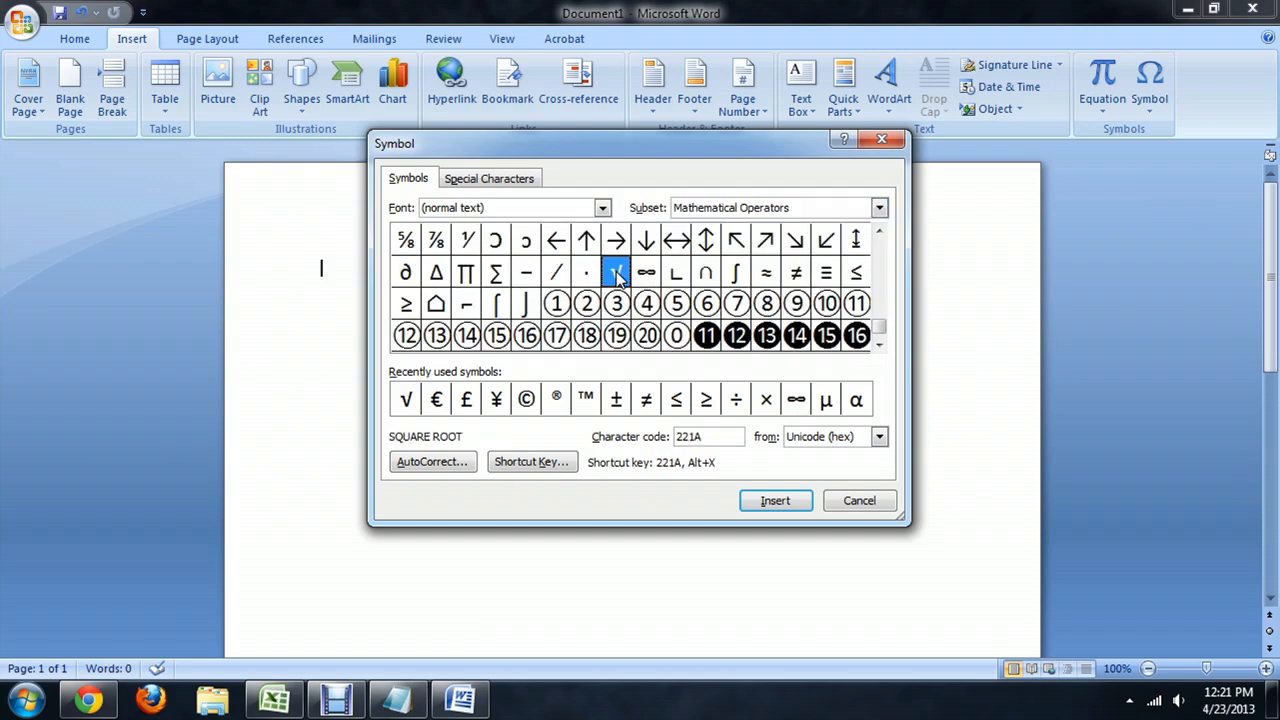
pyautogui.click(775, 500)
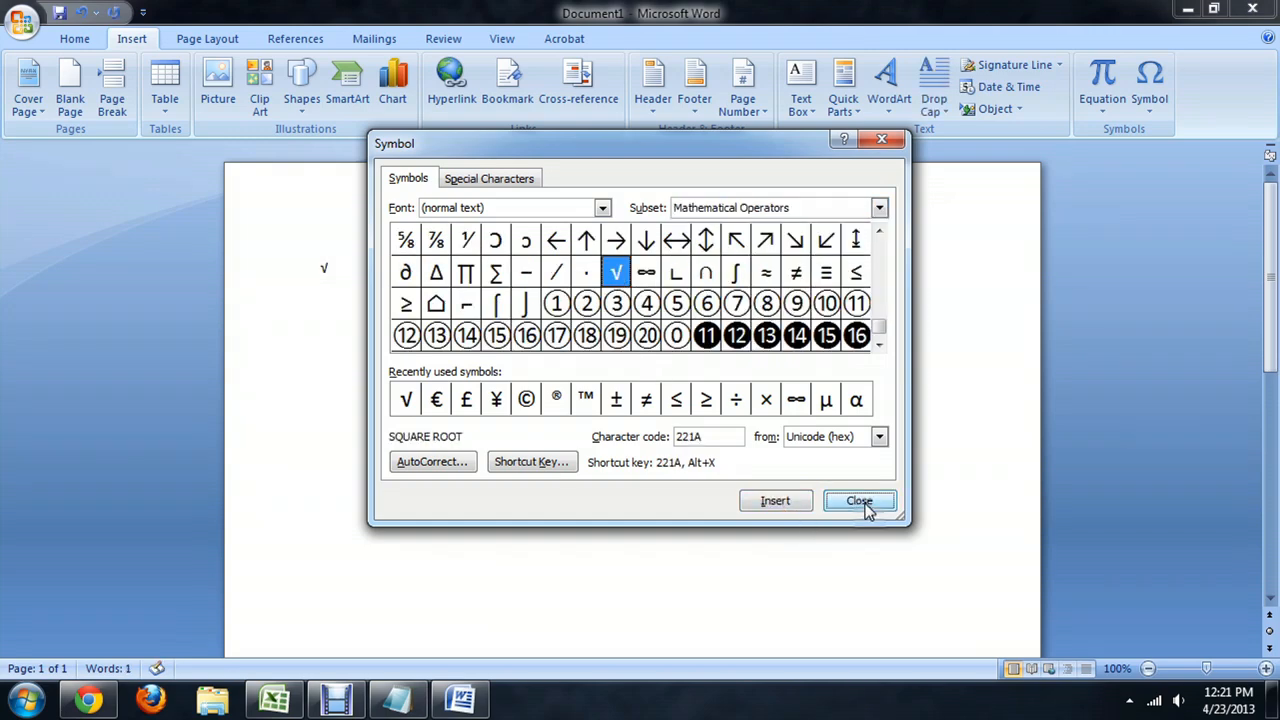
# Close the Symbol dialog and type '100 = 10' after the root sign.
pyautogui.click(858, 501)
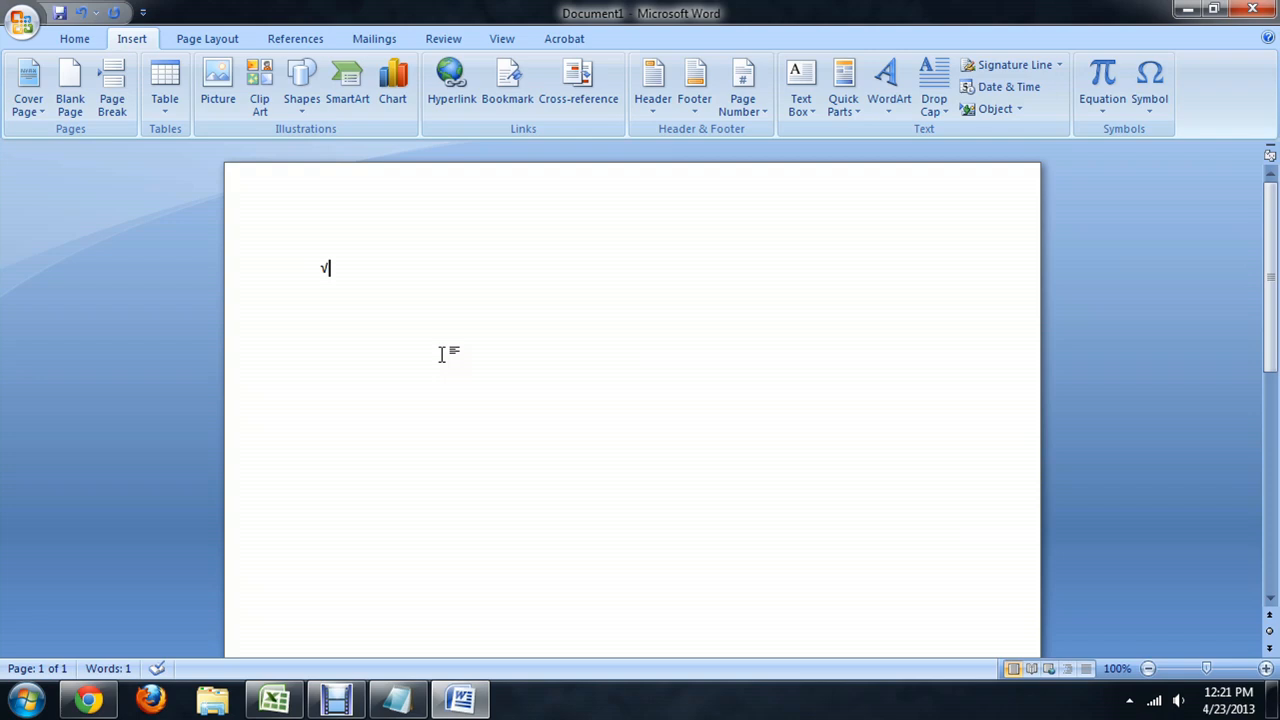
pyautogui.write('100')
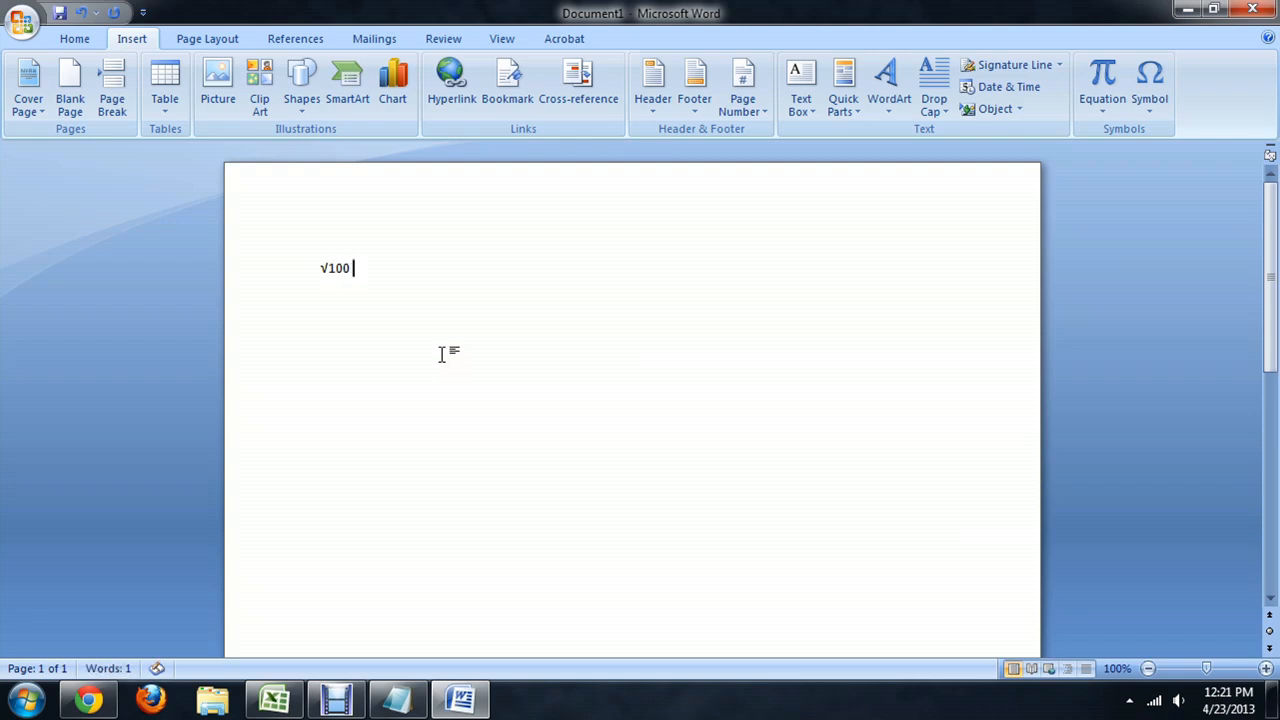
pyautogui.write('= 10')
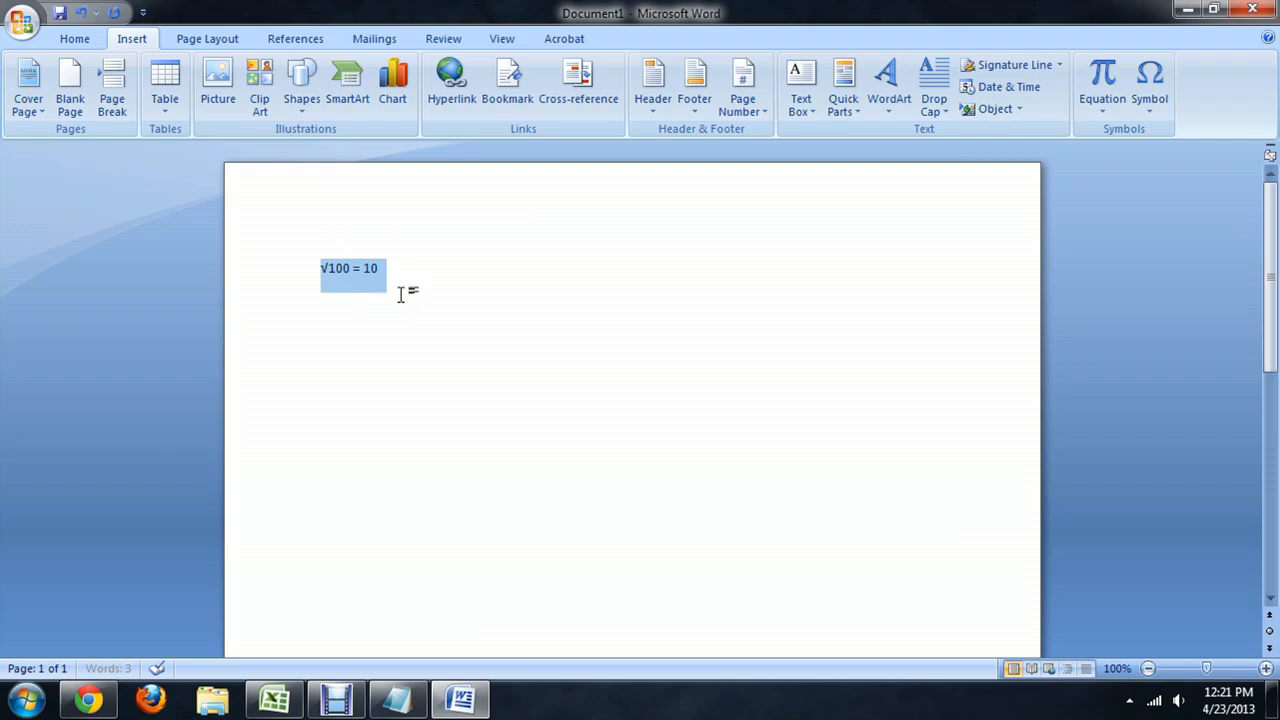
pyautogui.click(413, 287)
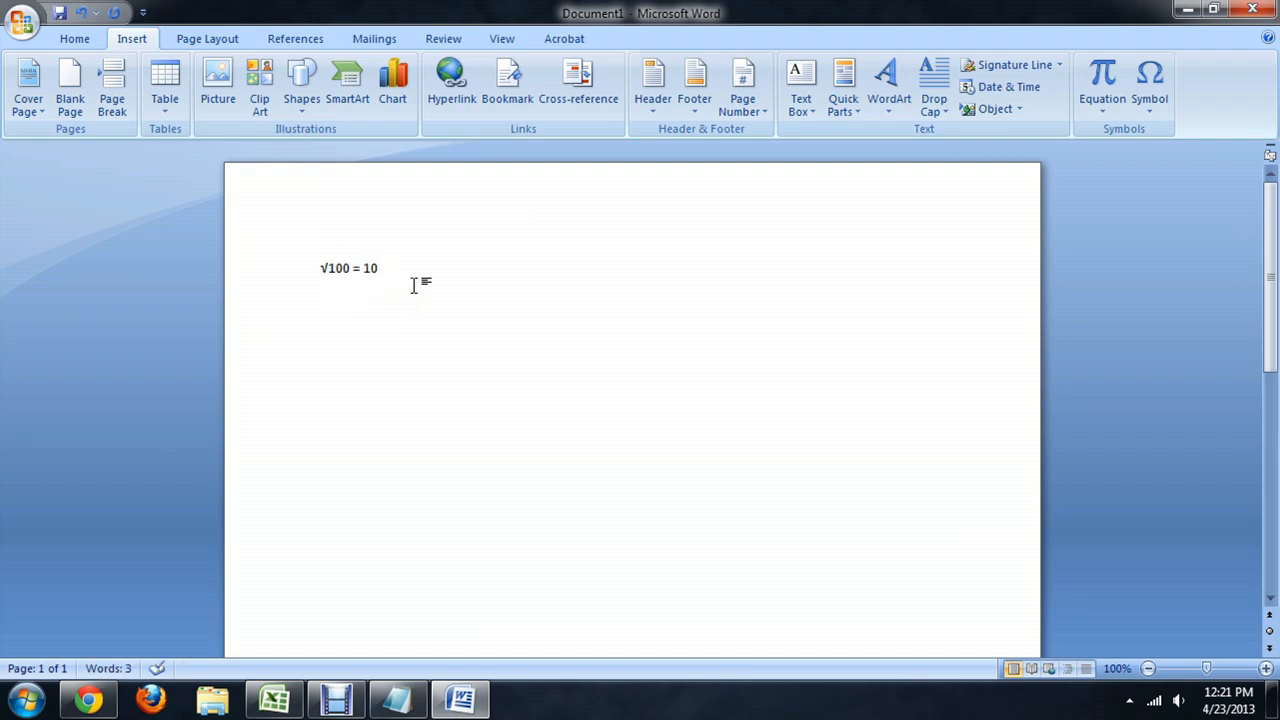